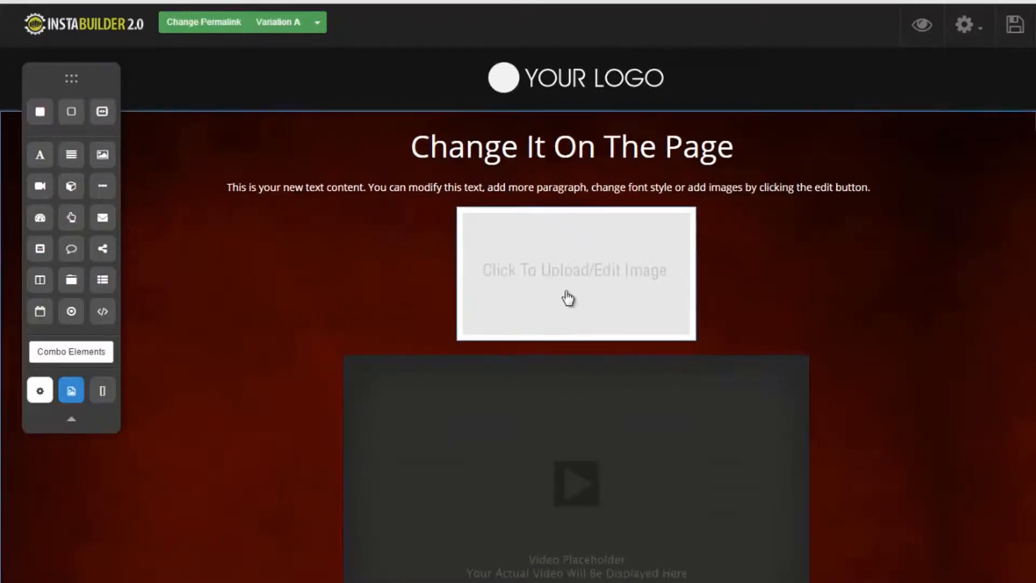
Select the empty image placeholder and bring up its Image Settings panel
{"action": "left_click", "coordinate": [575, 272]}
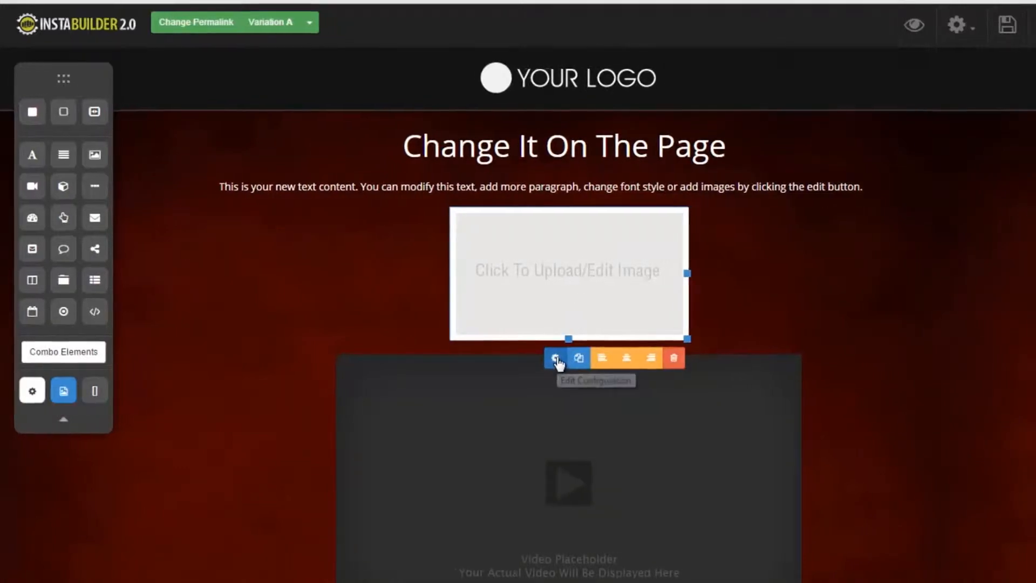
{"action": "left_click", "coordinate": [556, 357]}
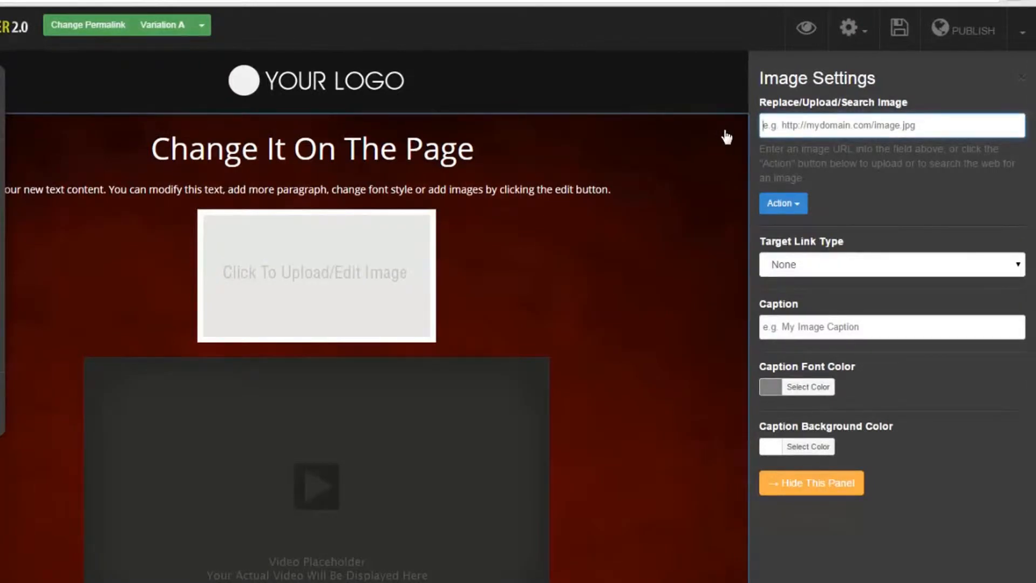
{"action": "mouse_move", "coordinate": [351, 266]}
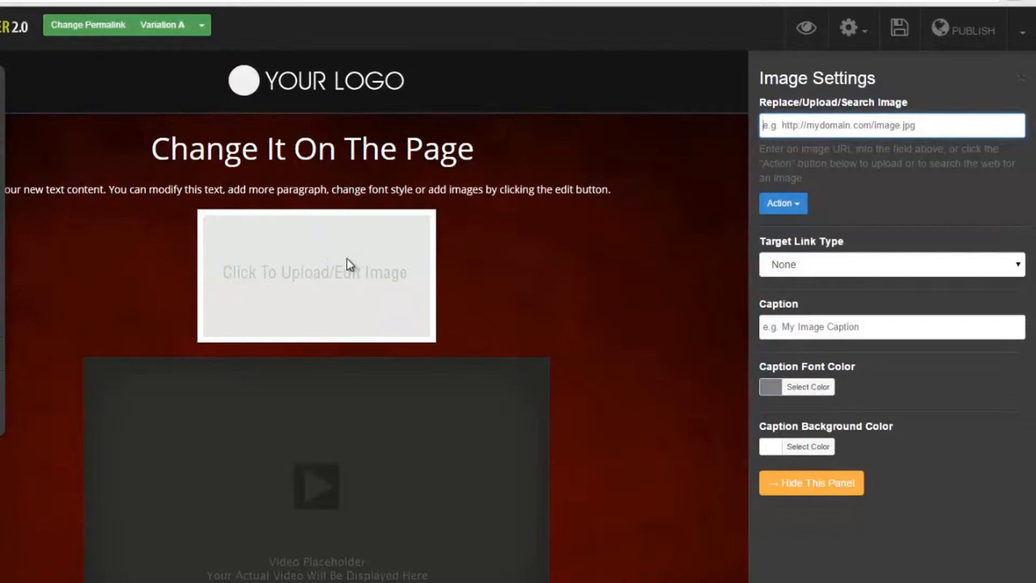
{"action": "mouse_move", "coordinate": [334, 294]}
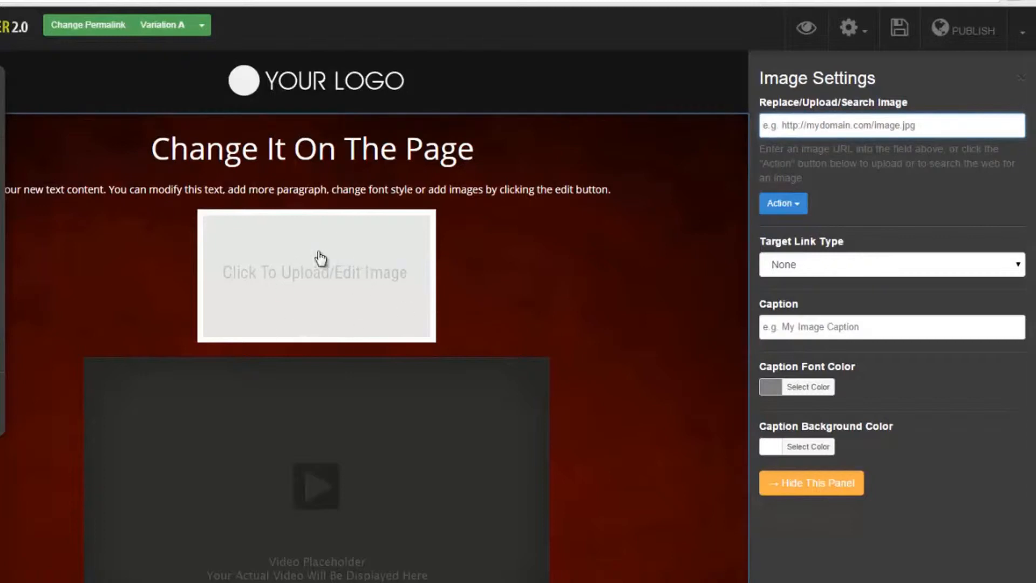
{"action": "mouse_move", "coordinate": [375, 257]}
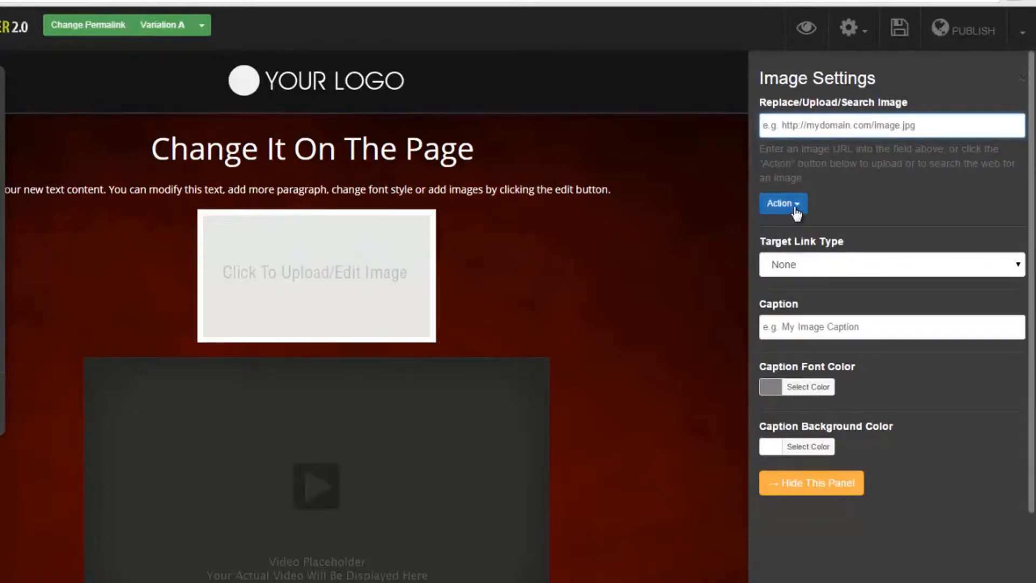
Run the built-in image search for 'car' via Action > Search Image
{"action": "left_click", "coordinate": [783, 203]}
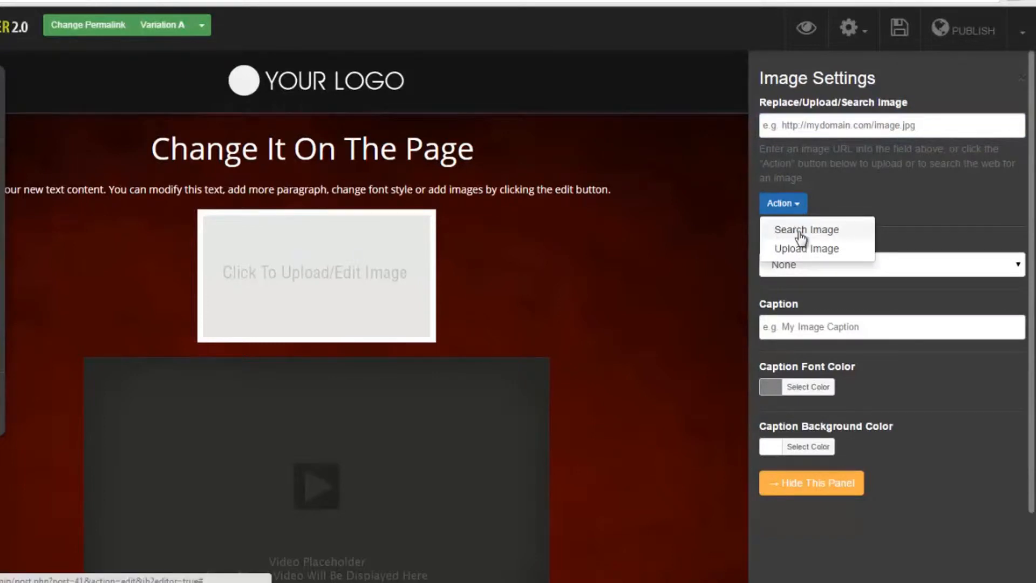
{"action": "left_click", "coordinate": [805, 228]}
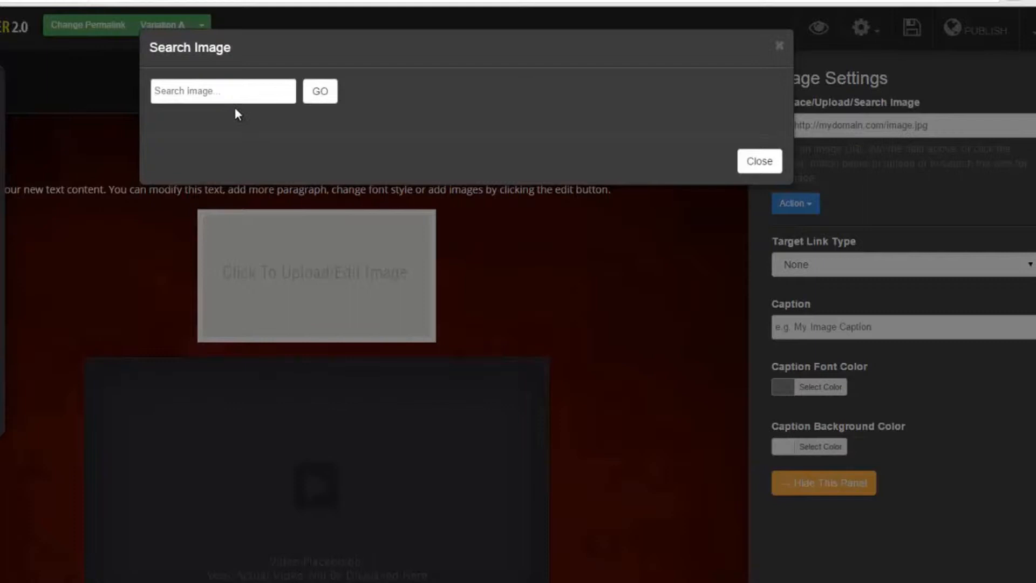
{"action": "type", "text": "car"}
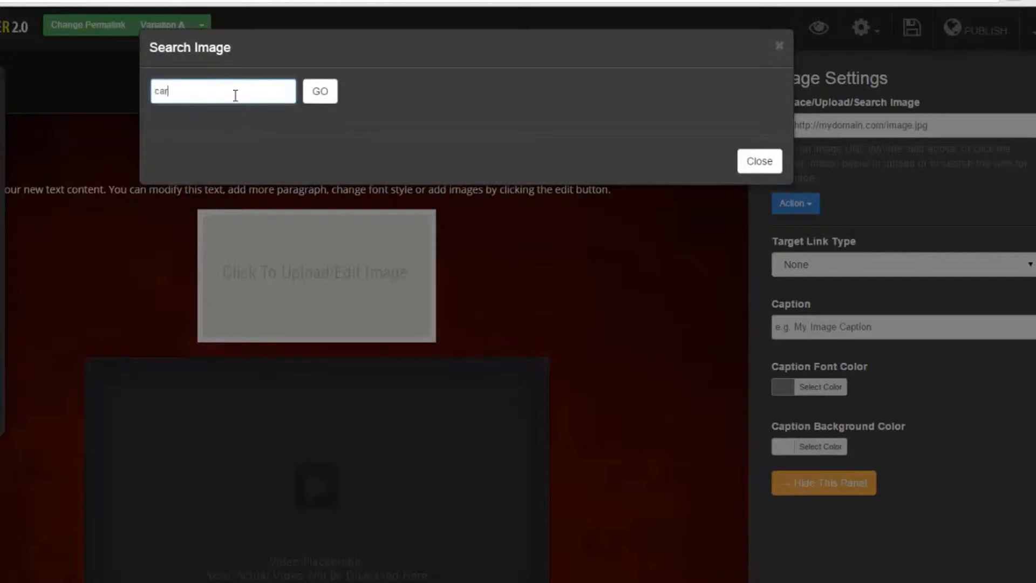
{"action": "left_click", "coordinate": [319, 91]}
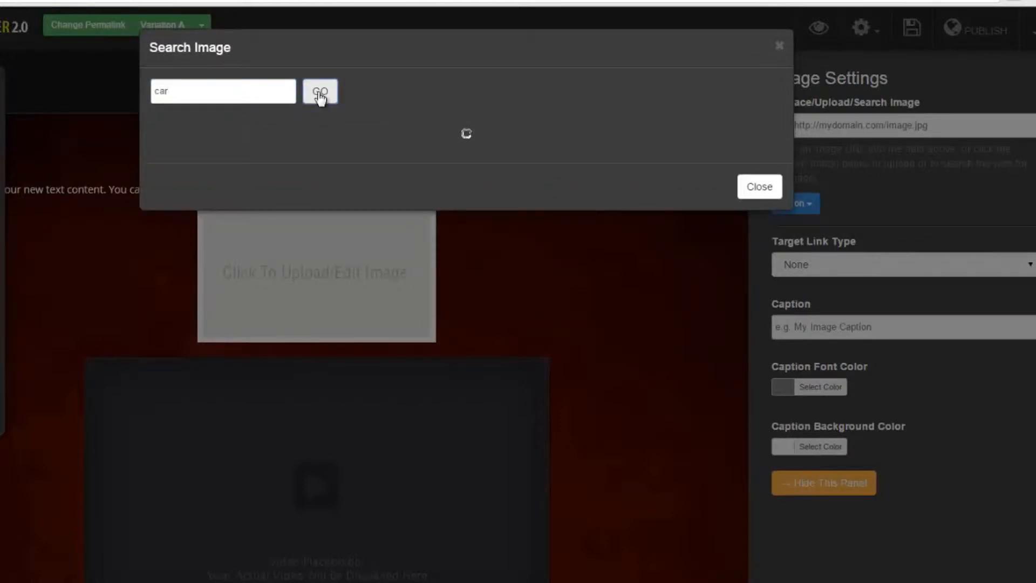
{"action": "left_click", "coordinate": [320, 90]}
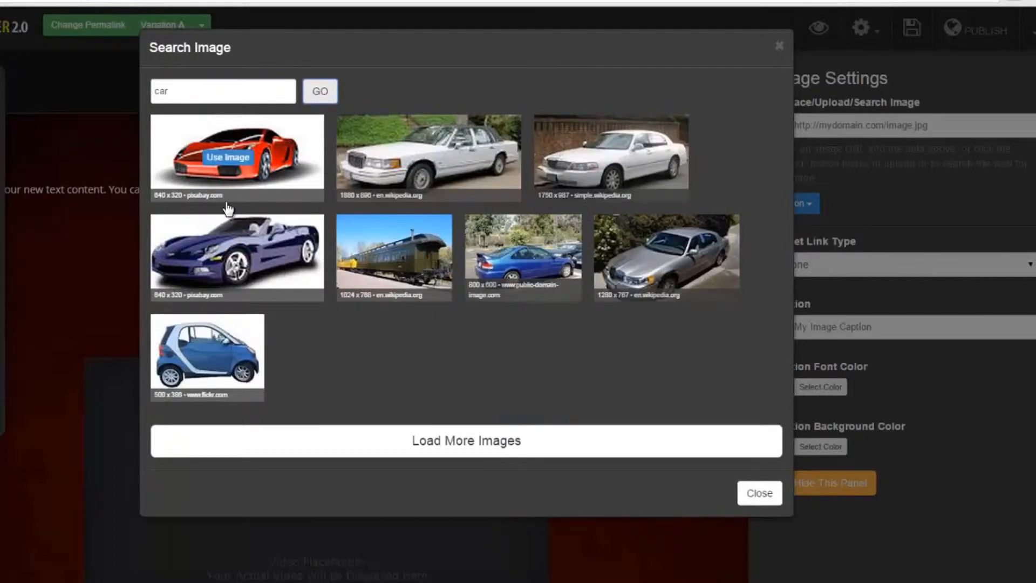
{"action": "mouse_move", "coordinate": [475, 243]}
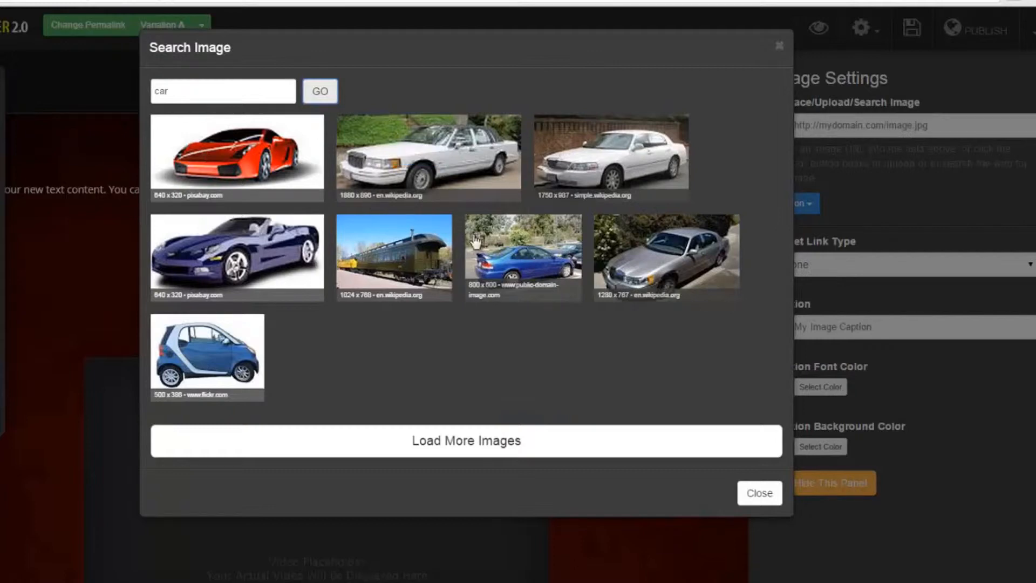
{"action": "mouse_move", "coordinate": [420, 353]}
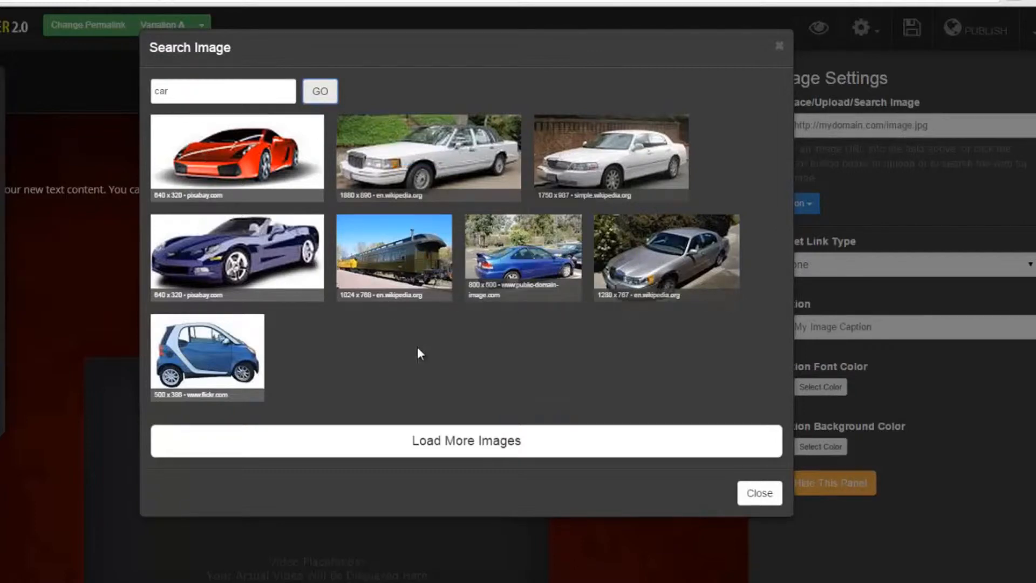
{"action": "mouse_move", "coordinate": [237, 153]}
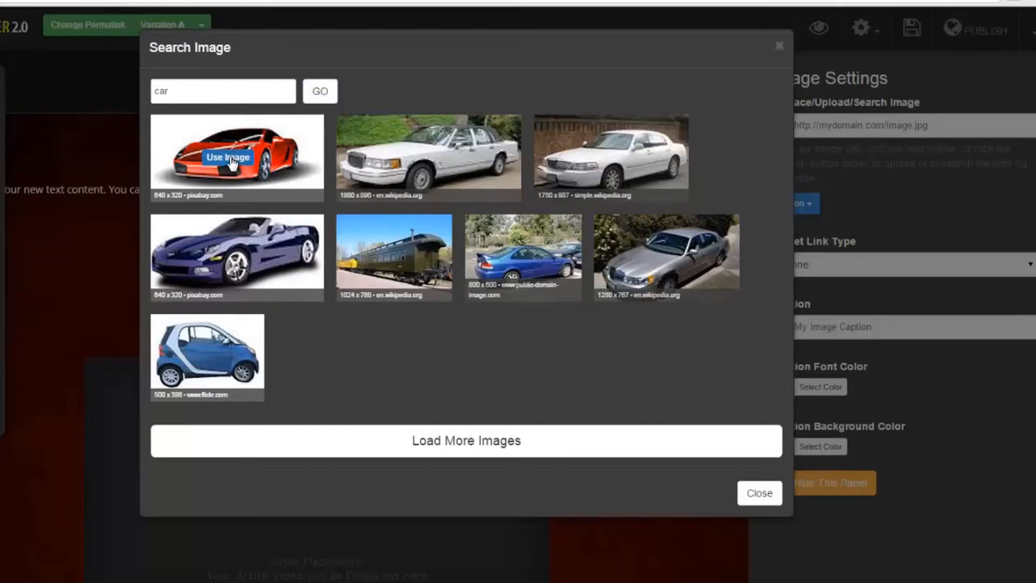
Insert the red sports car result into the placeholder with 'Use Image'
{"action": "left_click", "coordinate": [227, 157]}
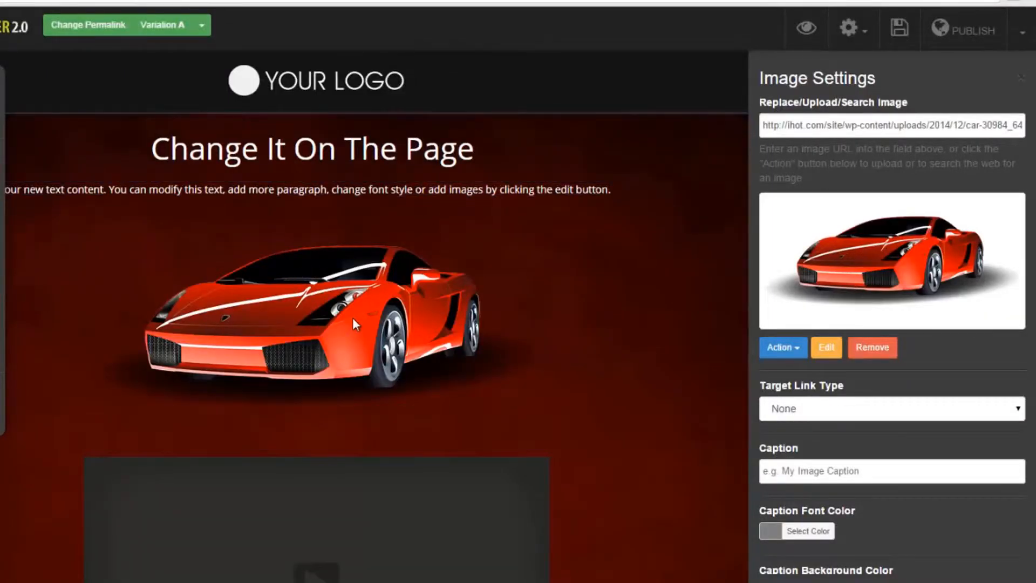
{"action": "mouse_move", "coordinate": [583, 305]}
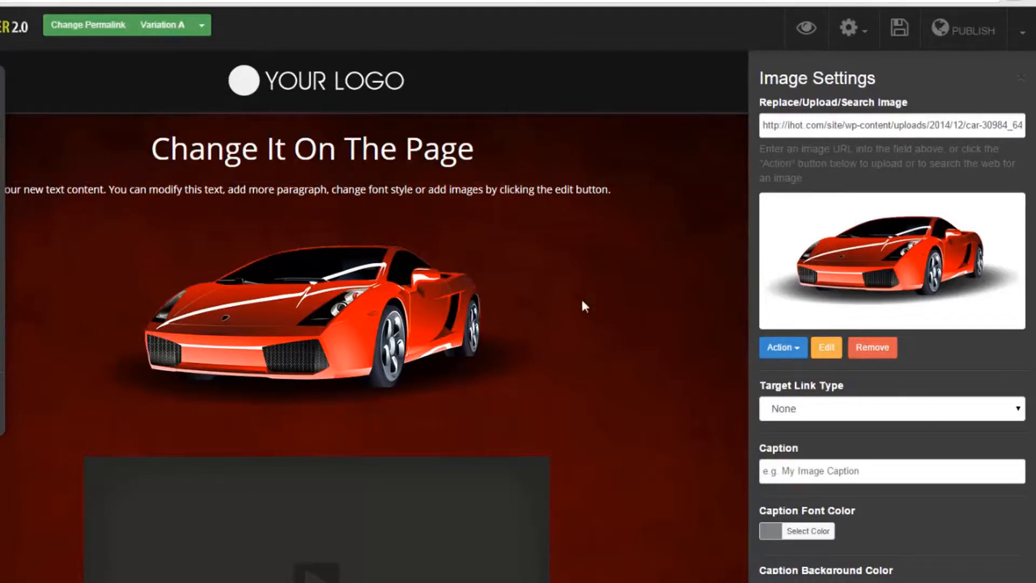
{"action": "left_click", "coordinate": [317, 311]}
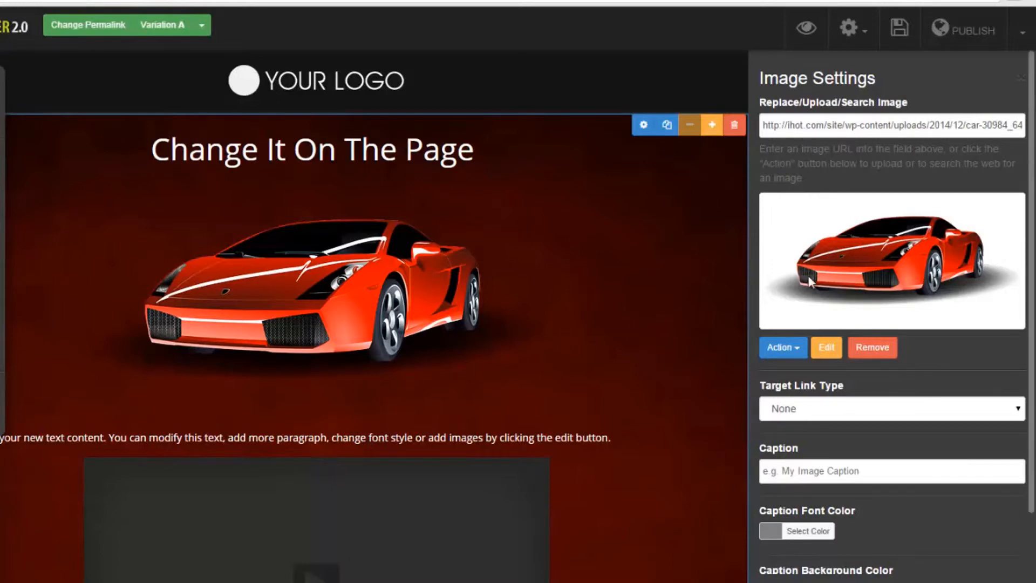
{"action": "mouse_move", "coordinate": [821, 313]}
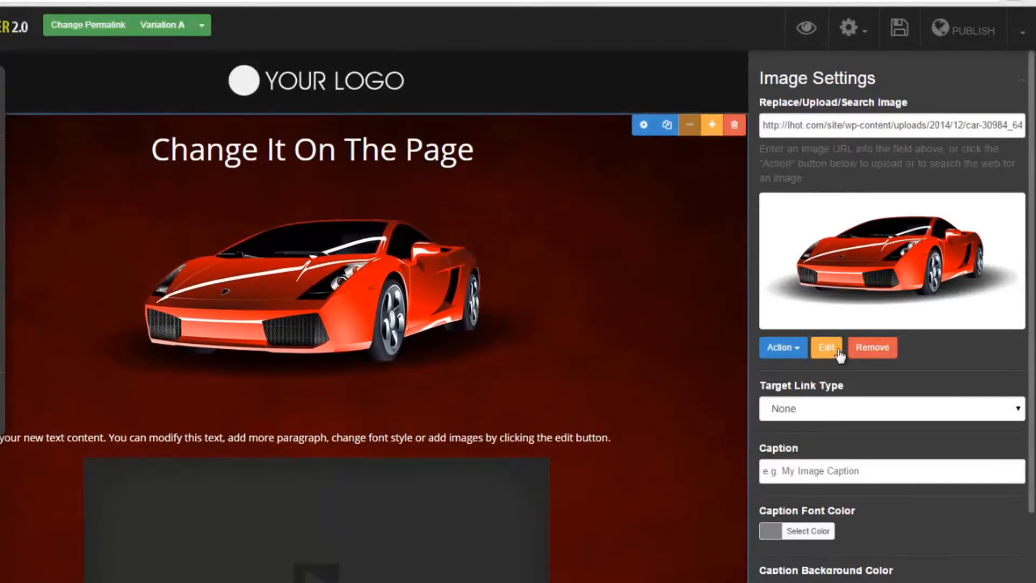
{"action": "left_click", "coordinate": [826, 346]}
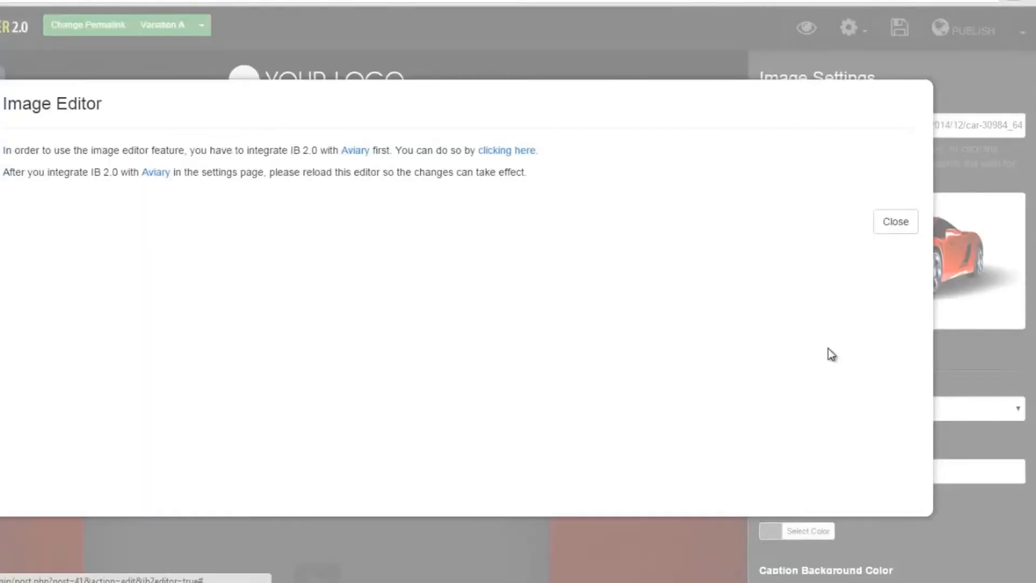
{"action": "mouse_move", "coordinate": [301, 127]}
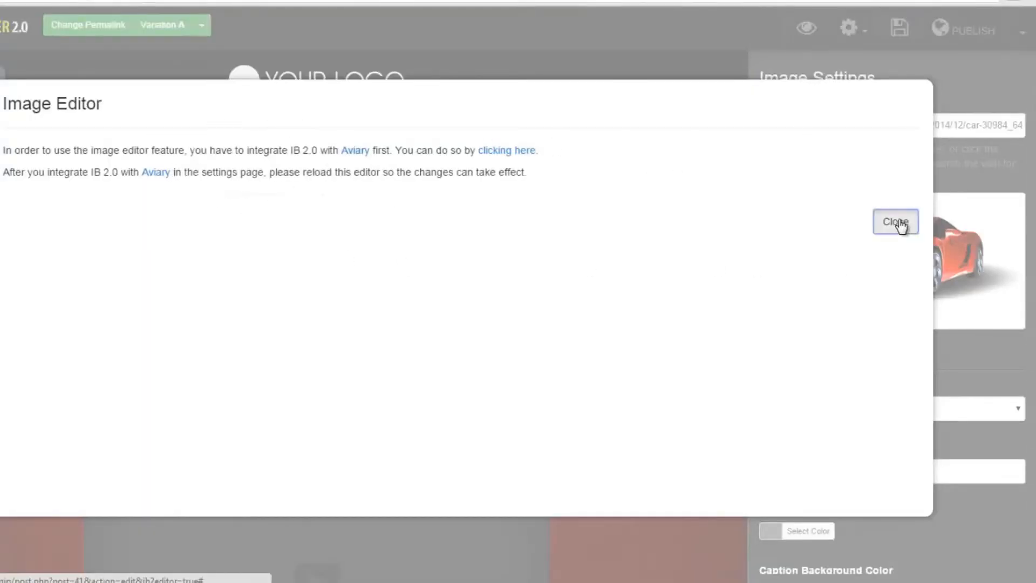
{"action": "left_click", "coordinate": [896, 221]}
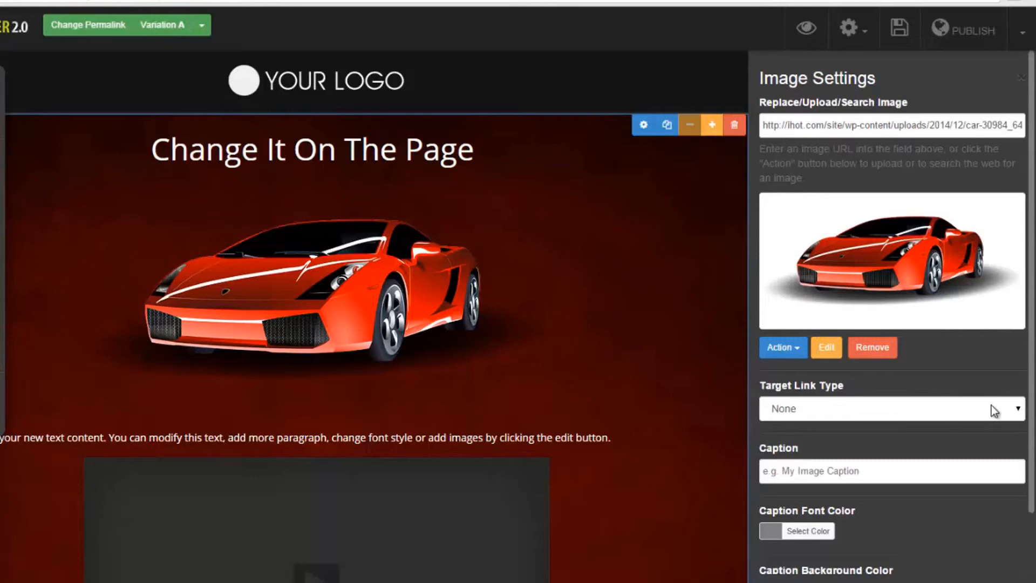
Leave the image's Target Link Type as None and add a Video Element under the heading
{"action": "left_click", "coordinate": [890, 408]}
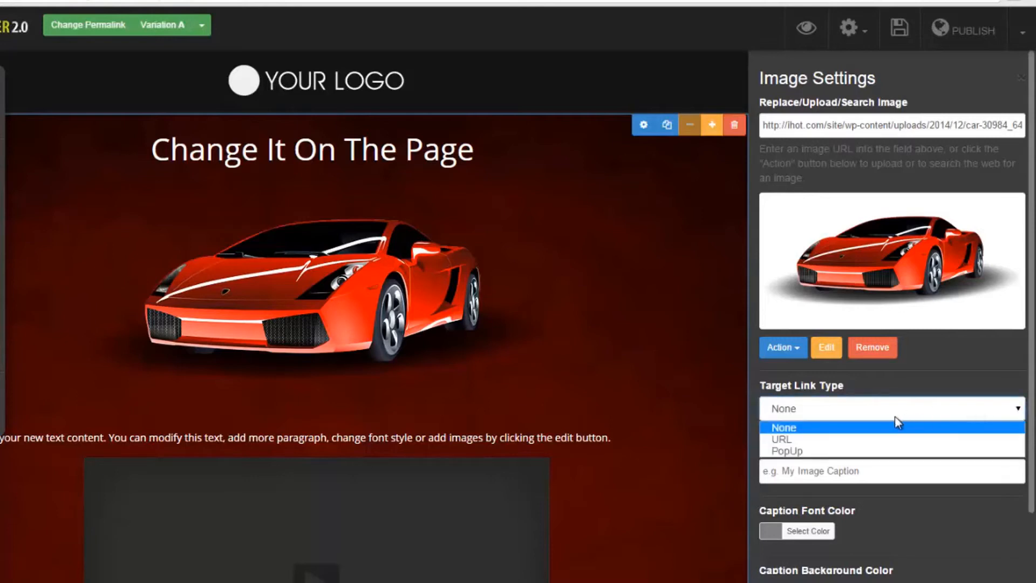
{"action": "mouse_move", "coordinate": [793, 439]}
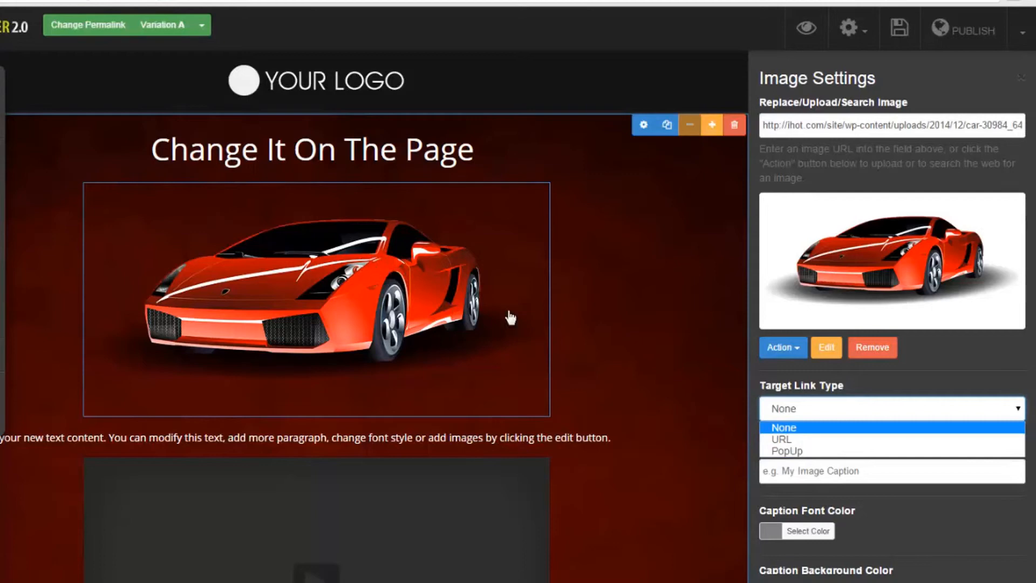
{"action": "left_click", "coordinate": [783, 427]}
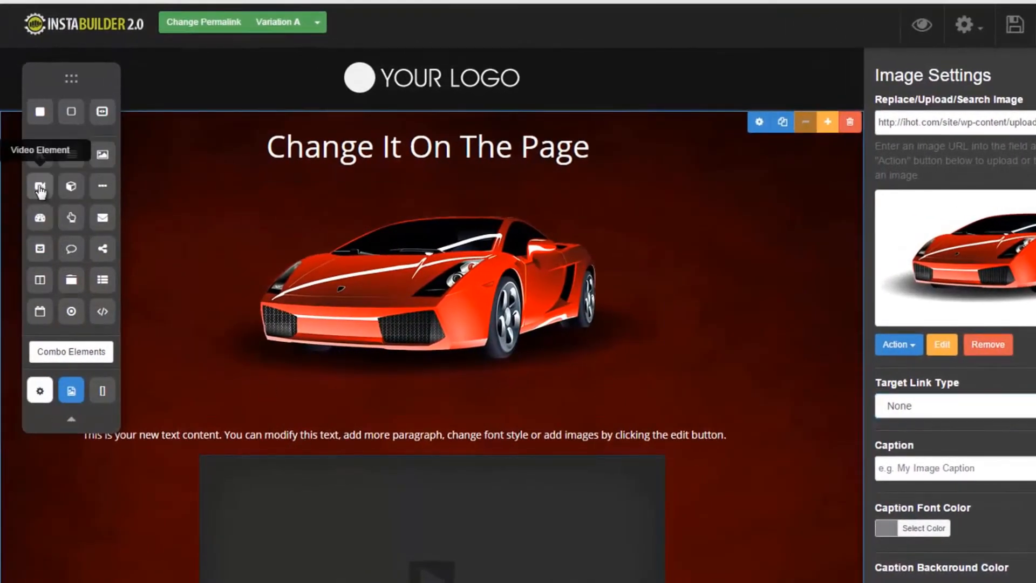
{"action": "left_click", "coordinate": [39, 186]}
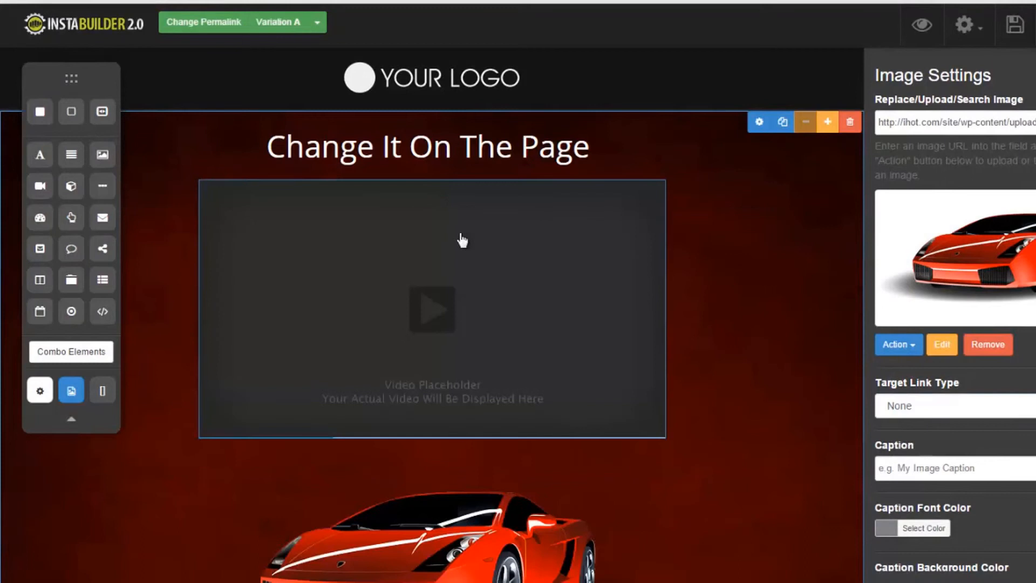